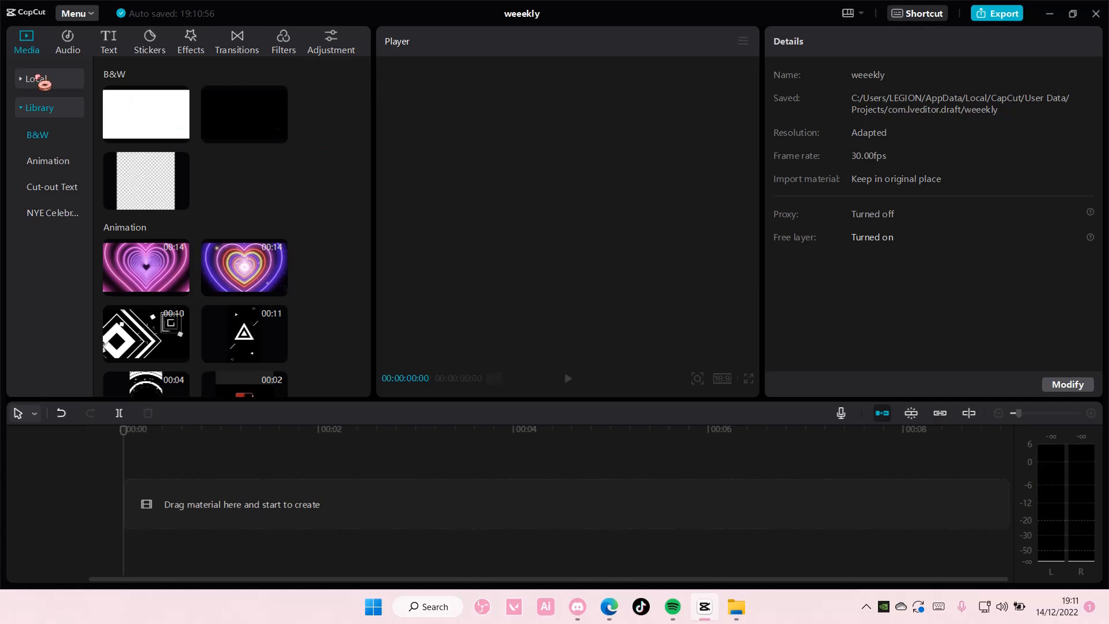
Step: Drag Dance.mp4 from local media onto the timeline and show the Ratio choices
left_click(36, 79)
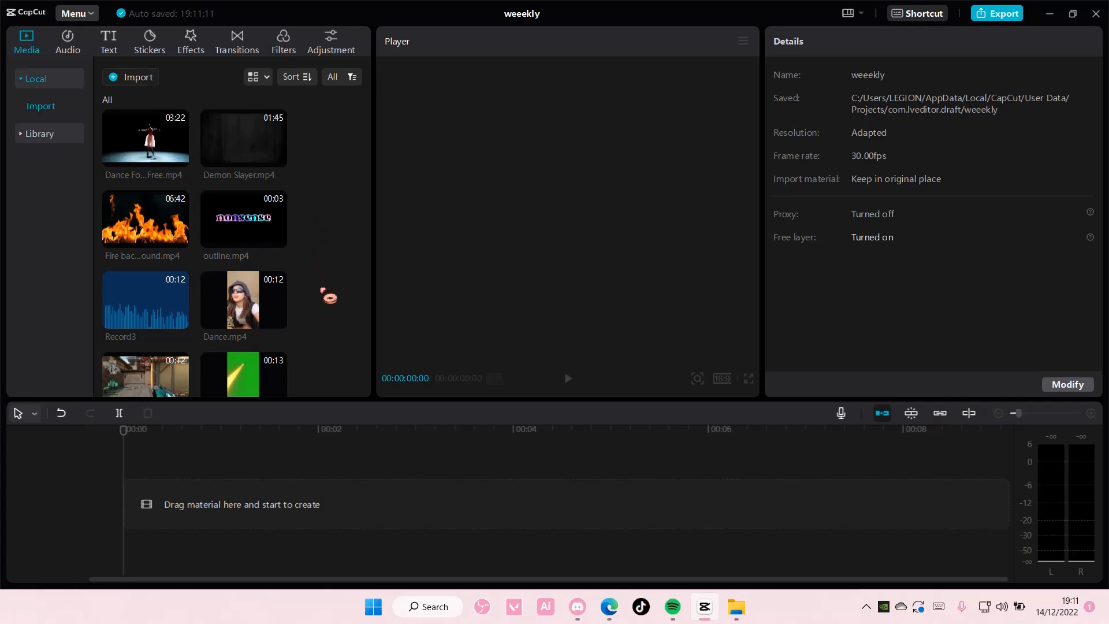
left_click_drag(242, 299, 270, 504)
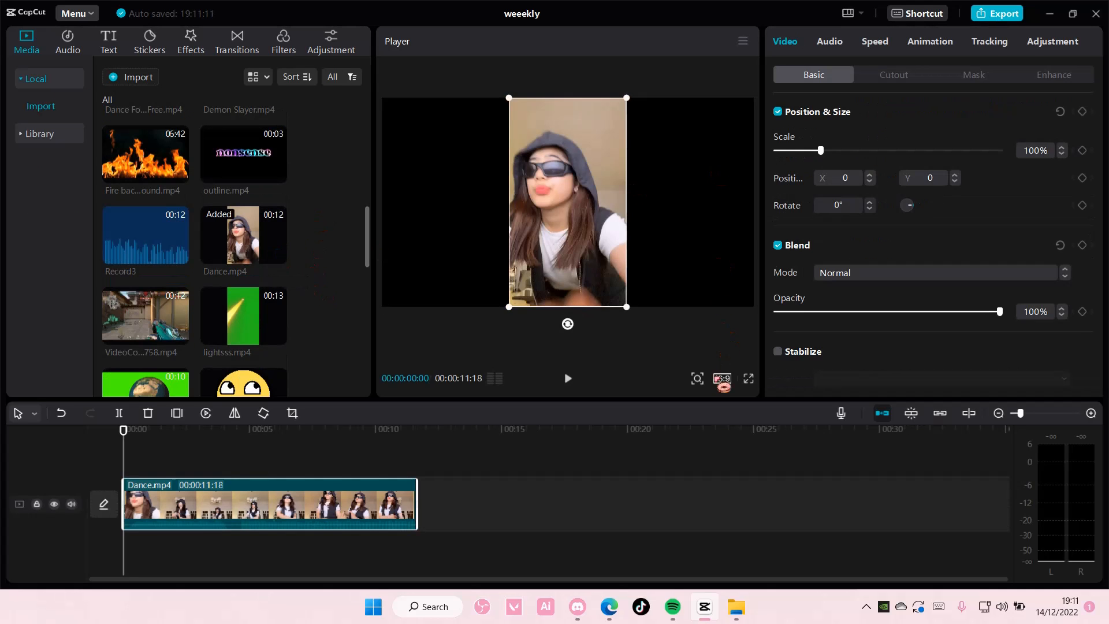
left_click(722, 379)
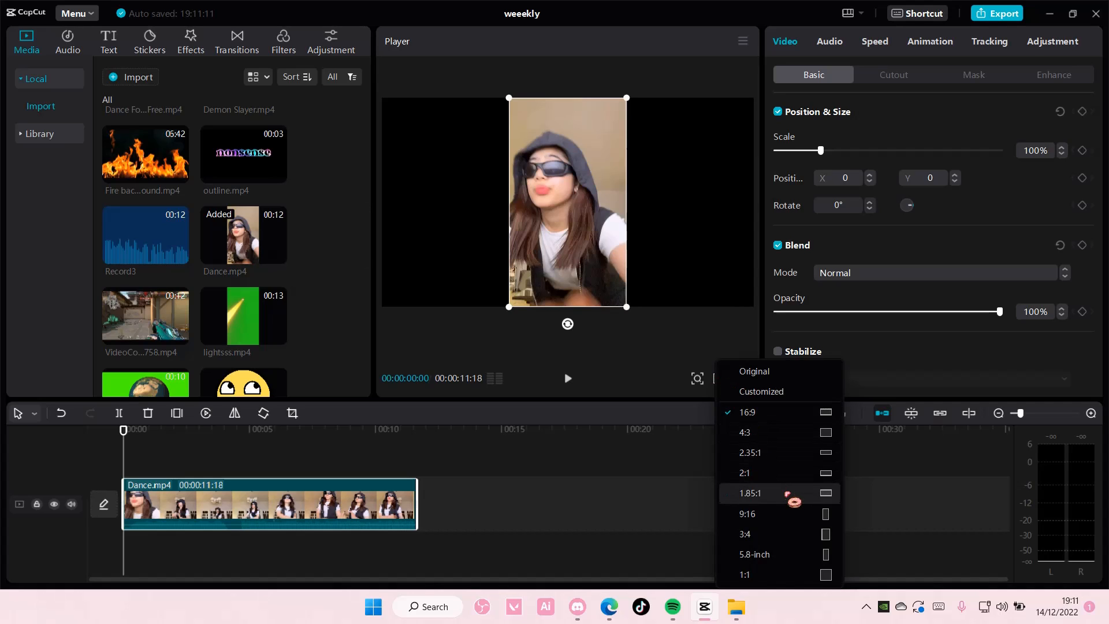
mouse_move(748, 513)
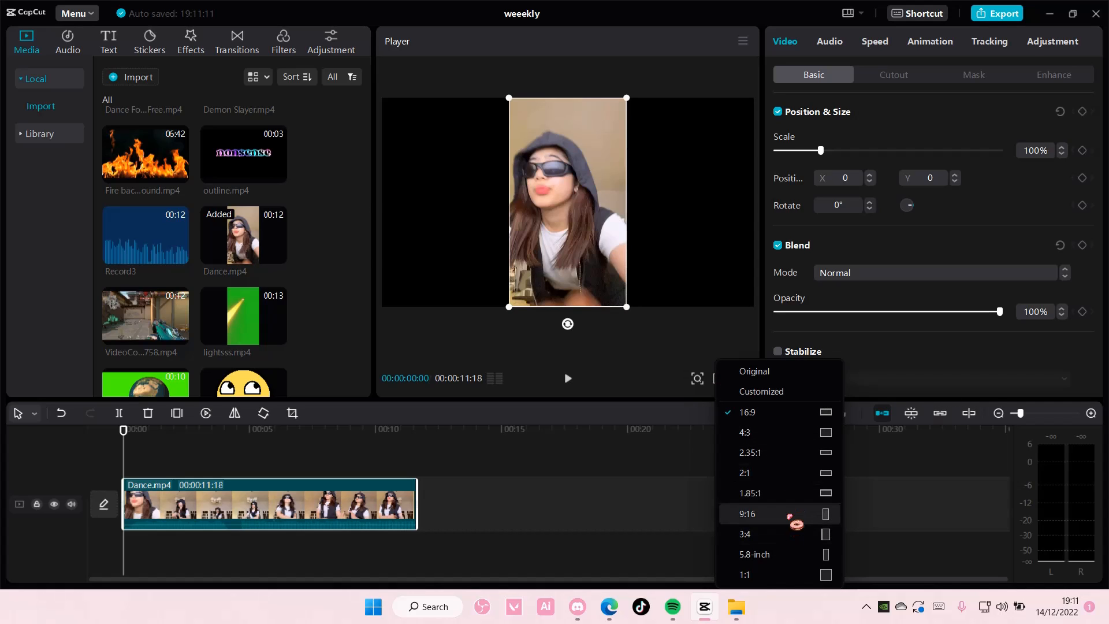
Step: Set the canvas to 9:16 and remove the dancer's background with Auto cutout
left_click(748, 513)
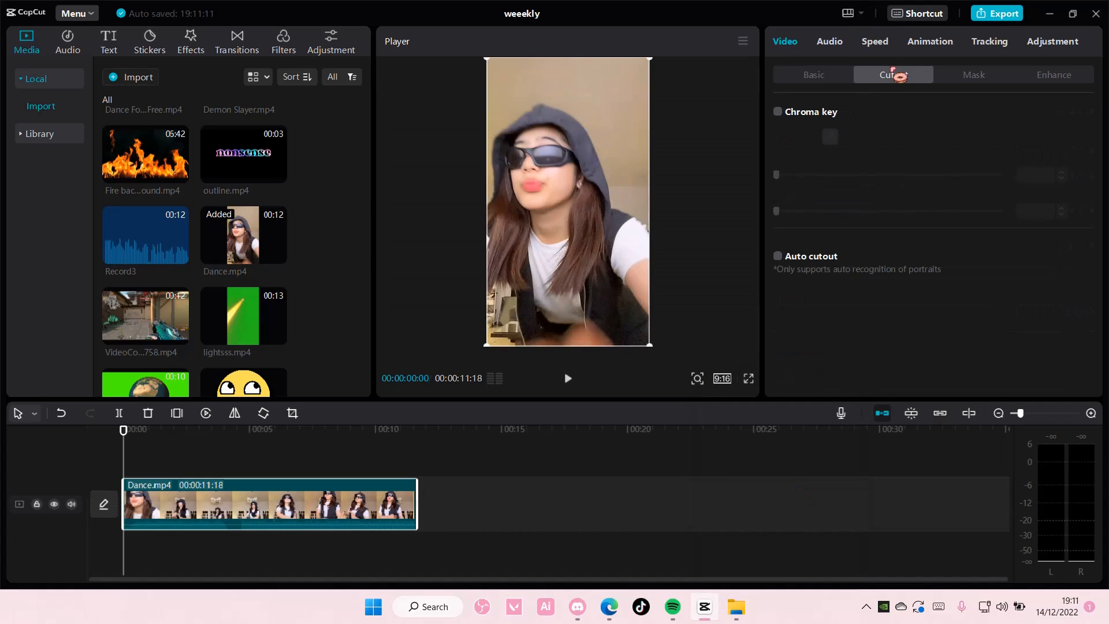
left_click(777, 257)
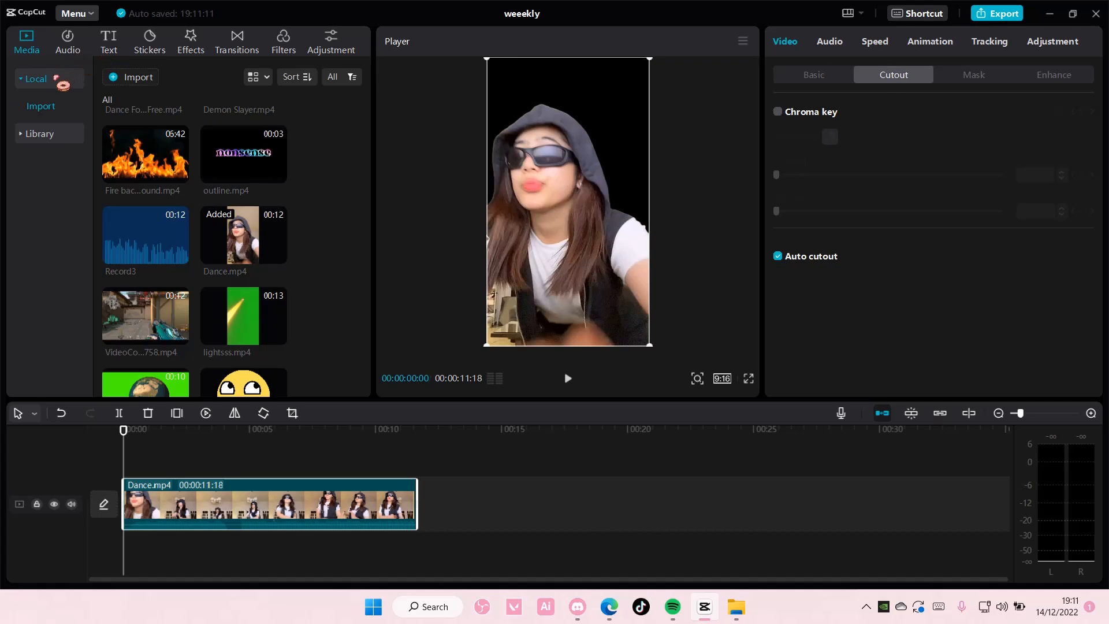
left_click(39, 108)
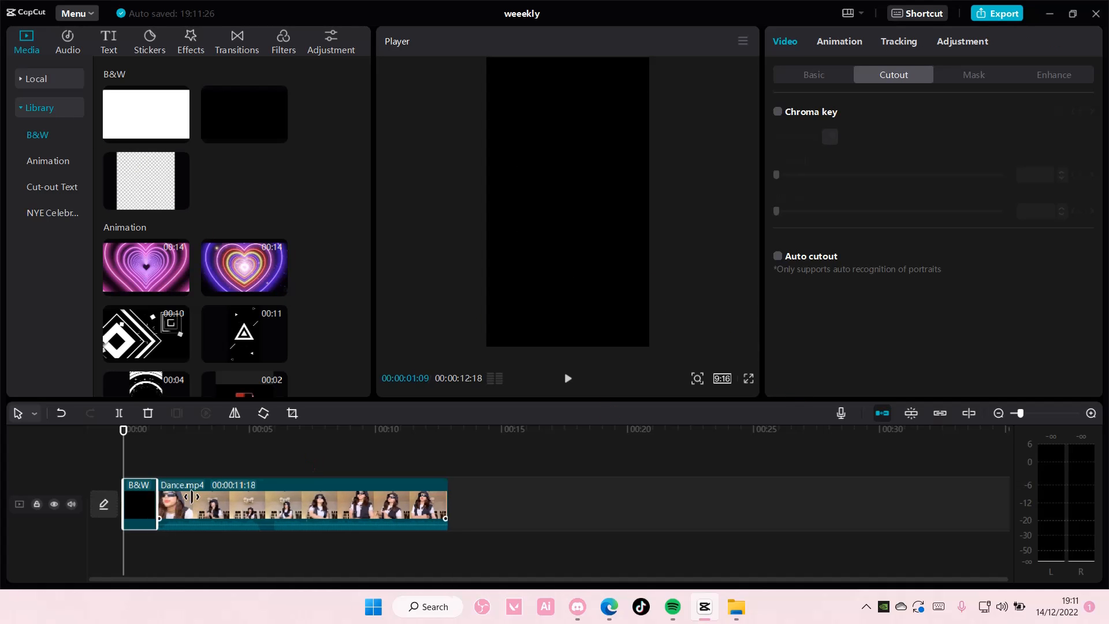
Step: Preview the dancer over the black clip, then remove Dance.mp4 leaving only the black clip
left_click(777, 257)
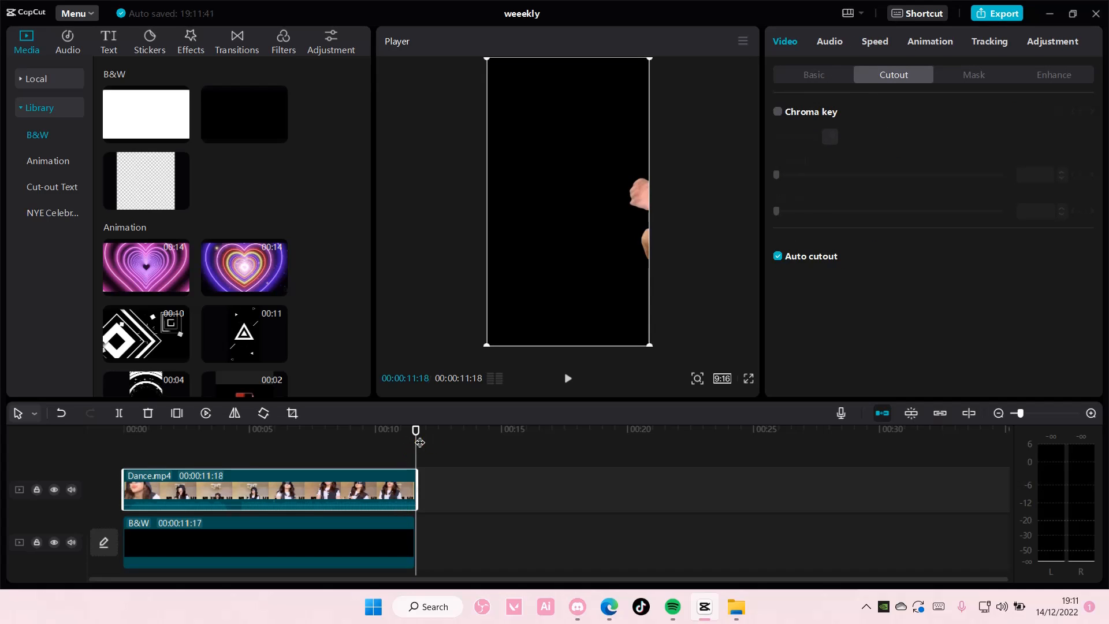
left_click_drag(416, 429, 301, 430)
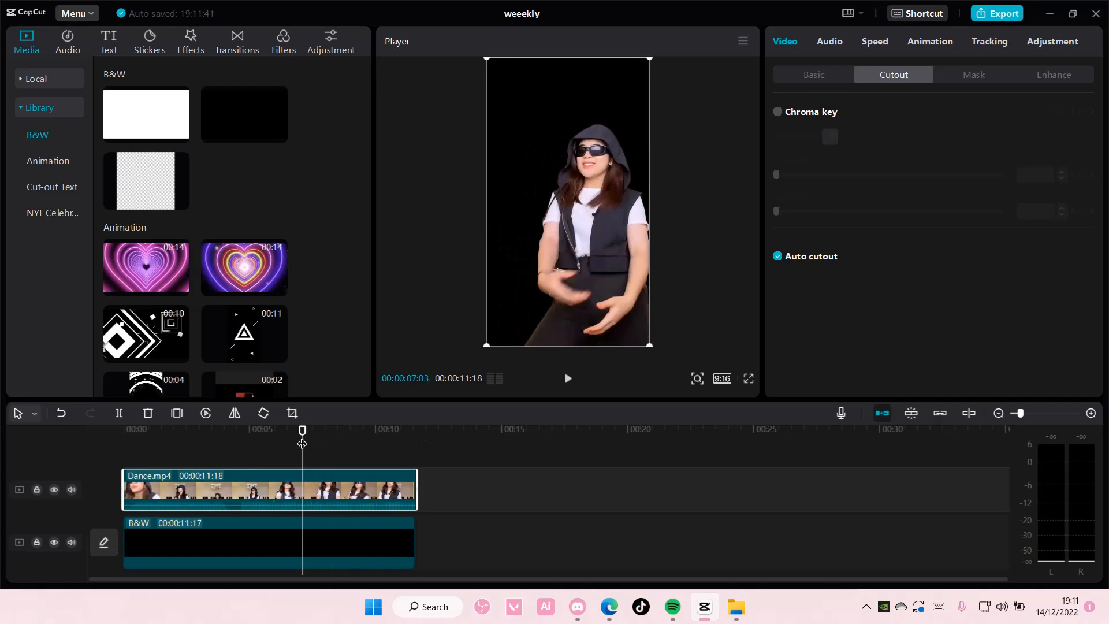
left_click(269, 490)
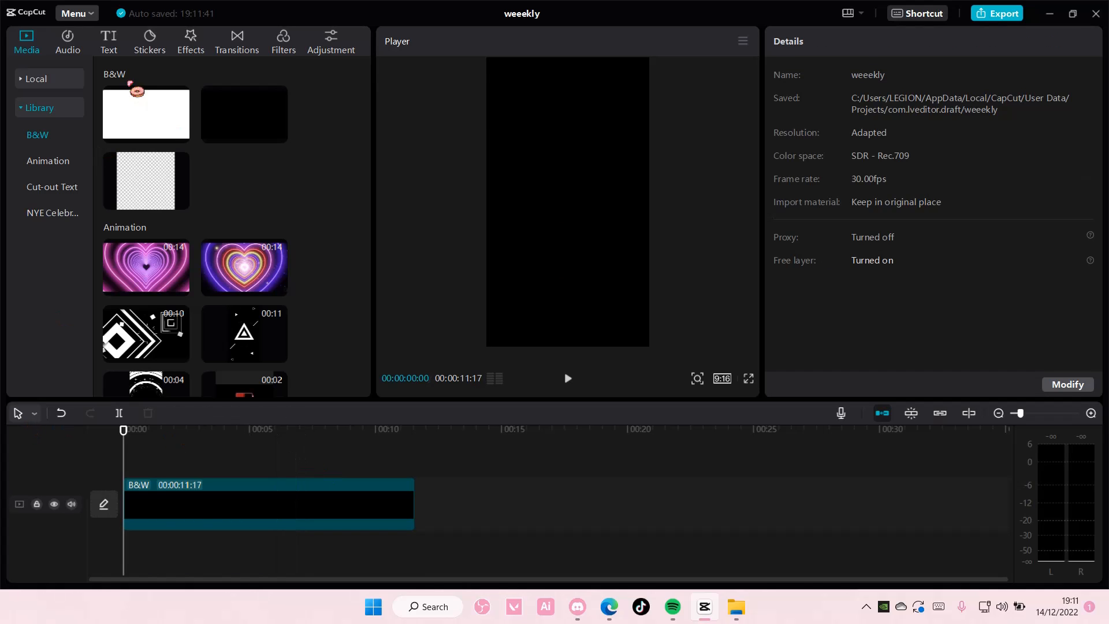
Step: Add a Default text layer reading 'text' in white AvenirNext size 35 over the black clip
left_click(109, 41)
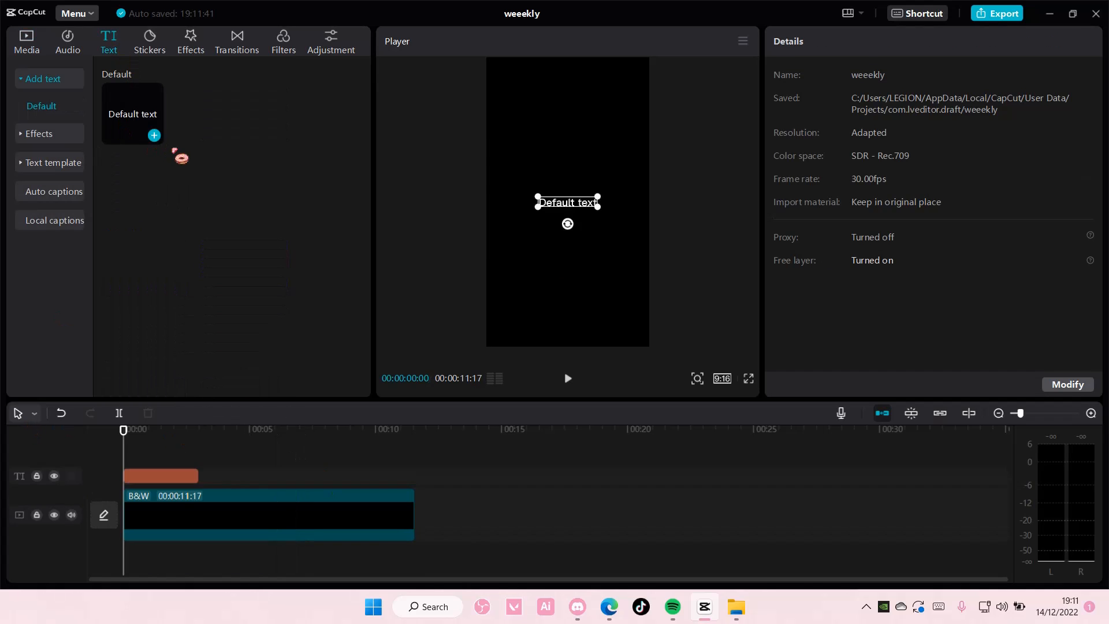
left_click(161, 474)
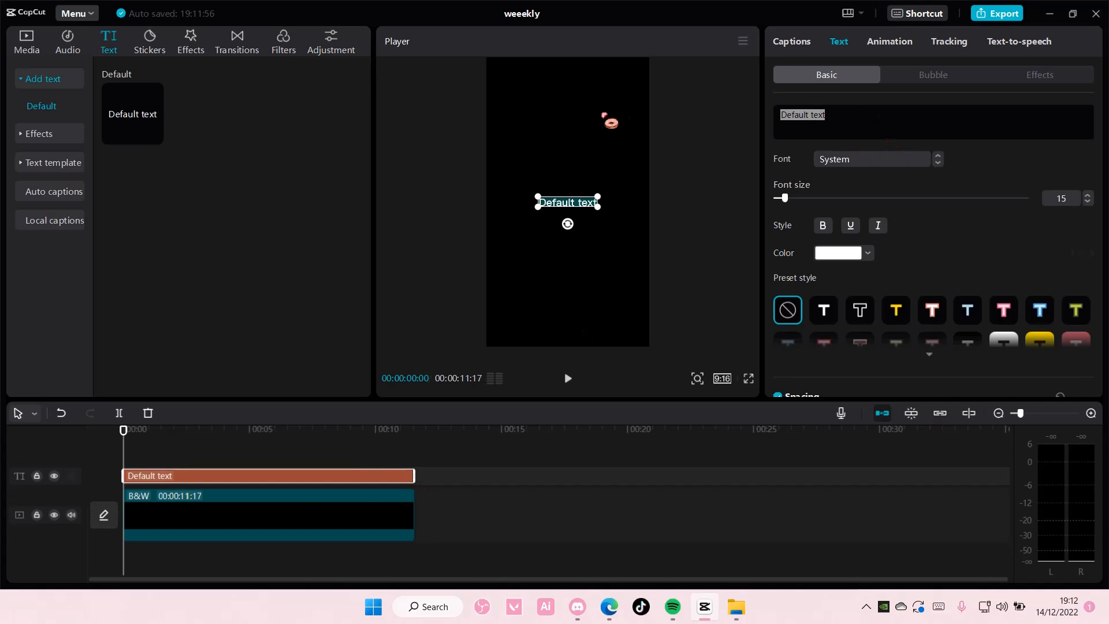
type("text")
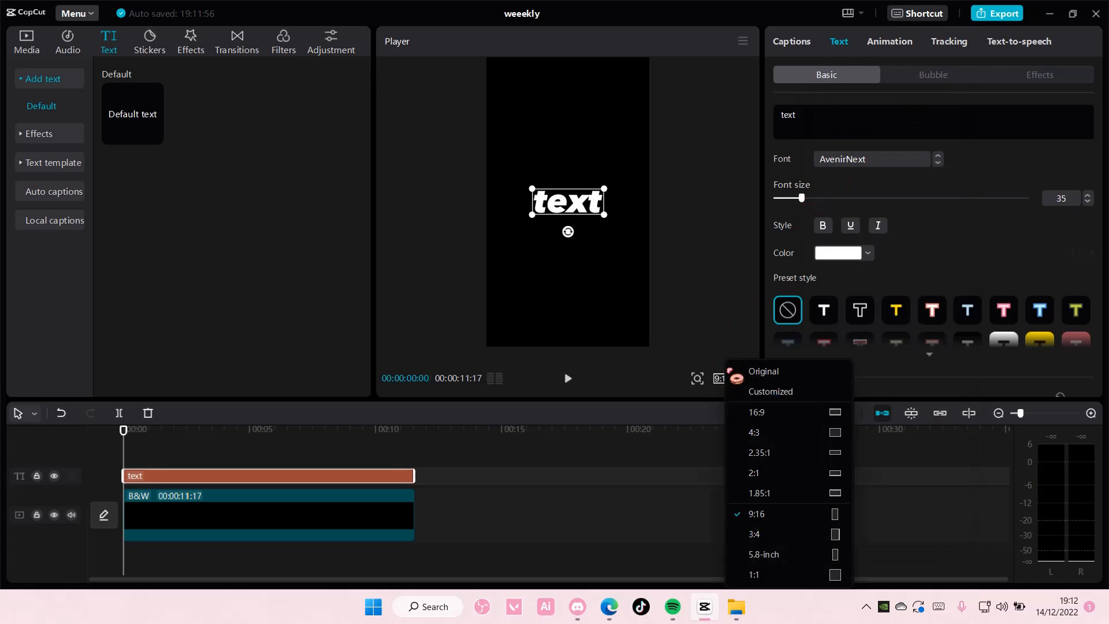
Step: Switch the canvas to 16:9 and create a compound clip from the text and black clip
left_click(755, 412)
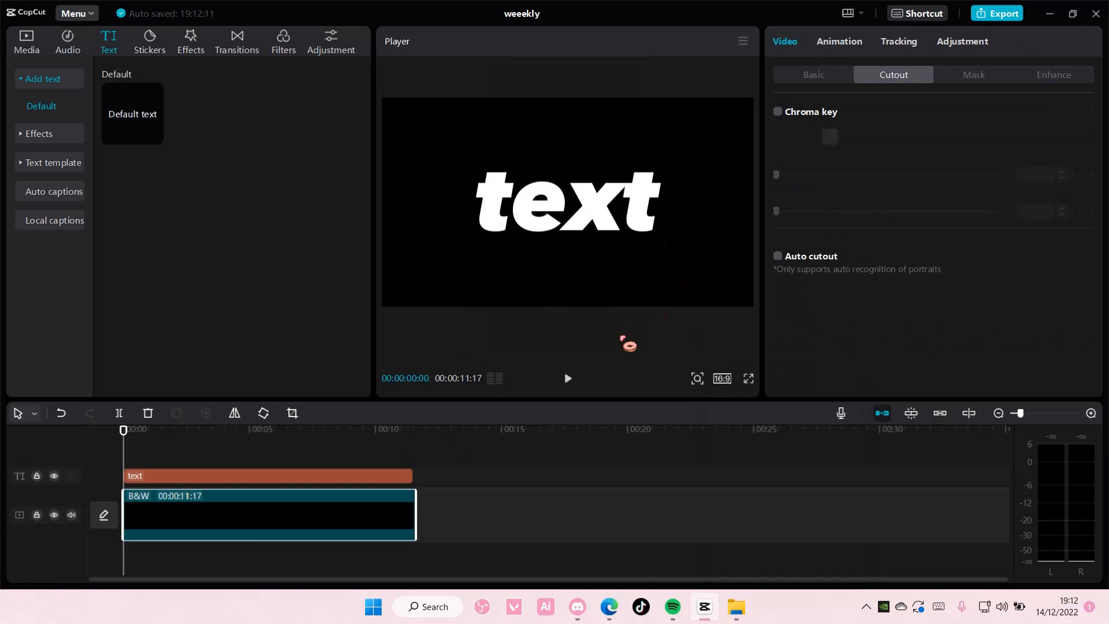
left_click(262, 474)
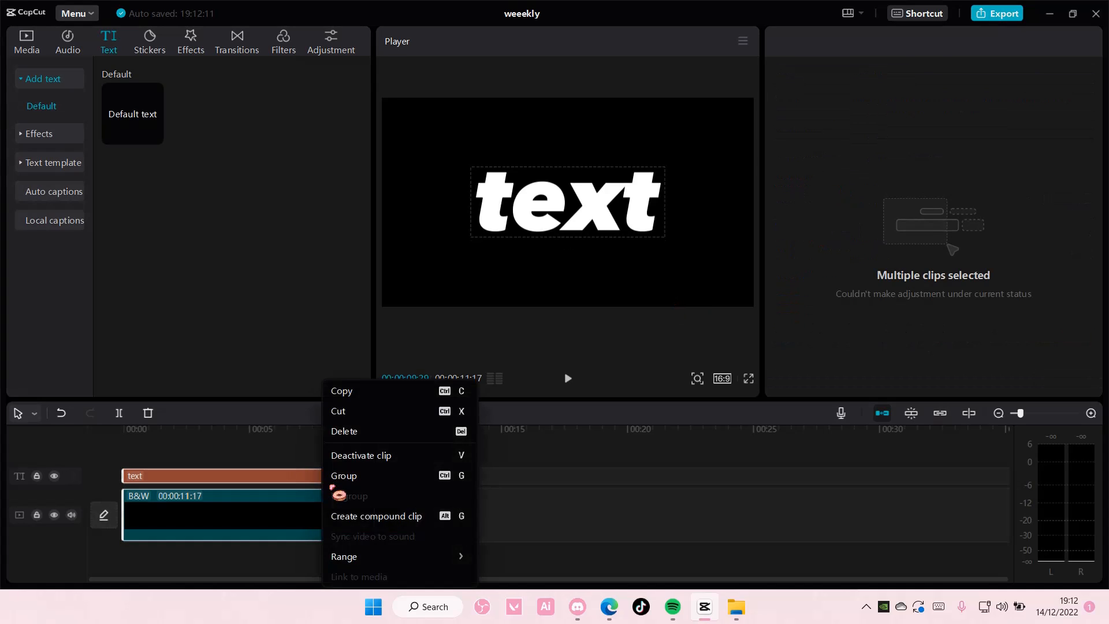
left_click(376, 516)
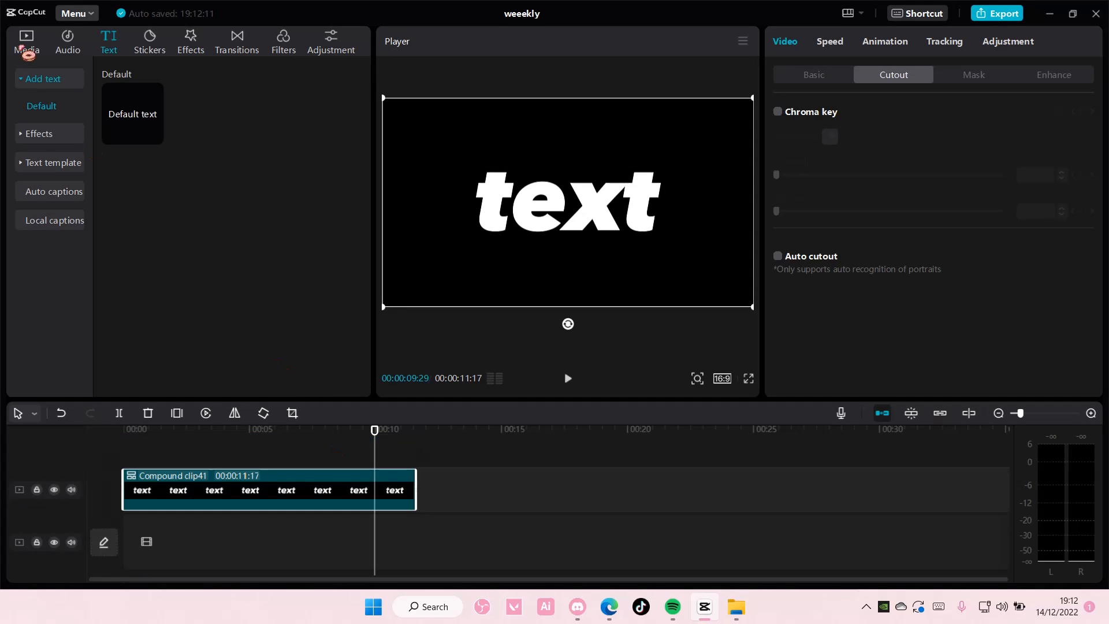
Step: Place the pink neon heart animation under the compound clip and play then pause the preview
left_click(179, 286)
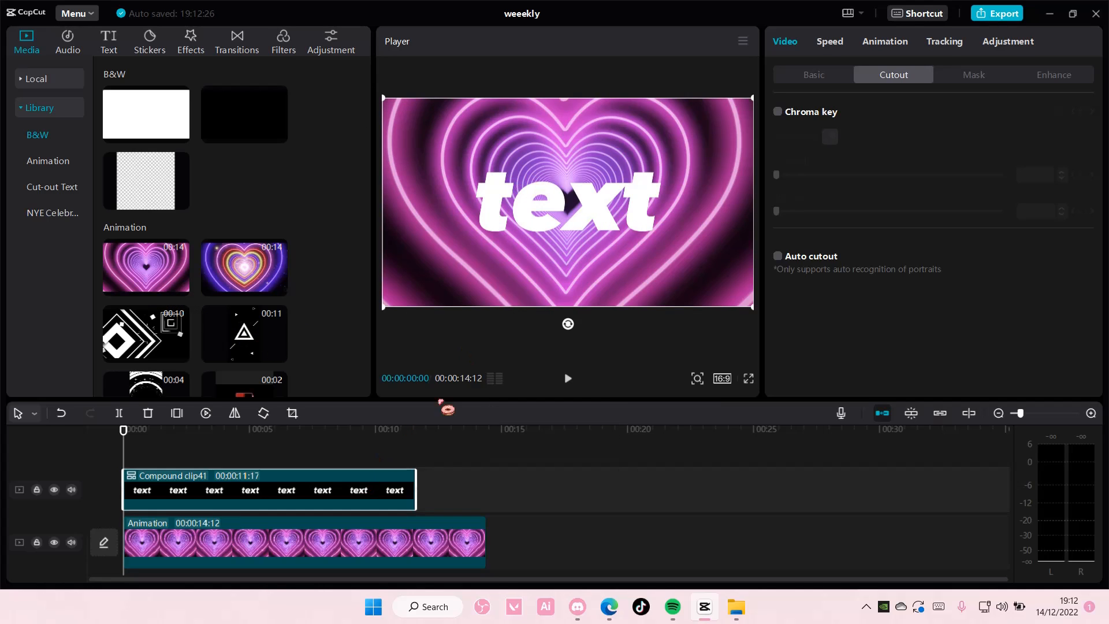
left_click(884, 42)
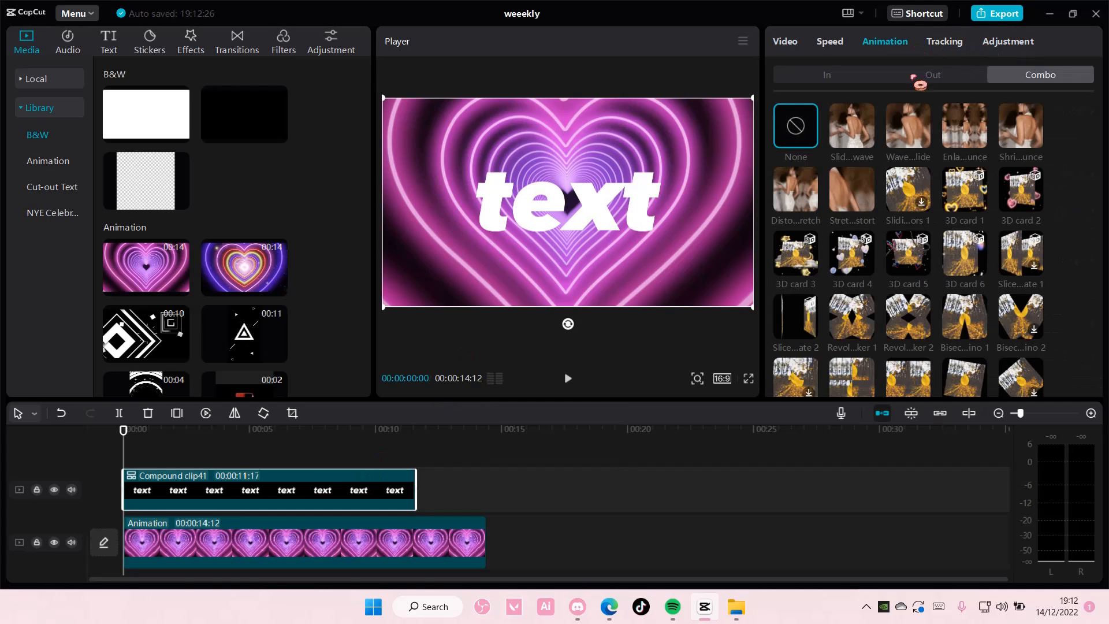
left_click(908, 125)
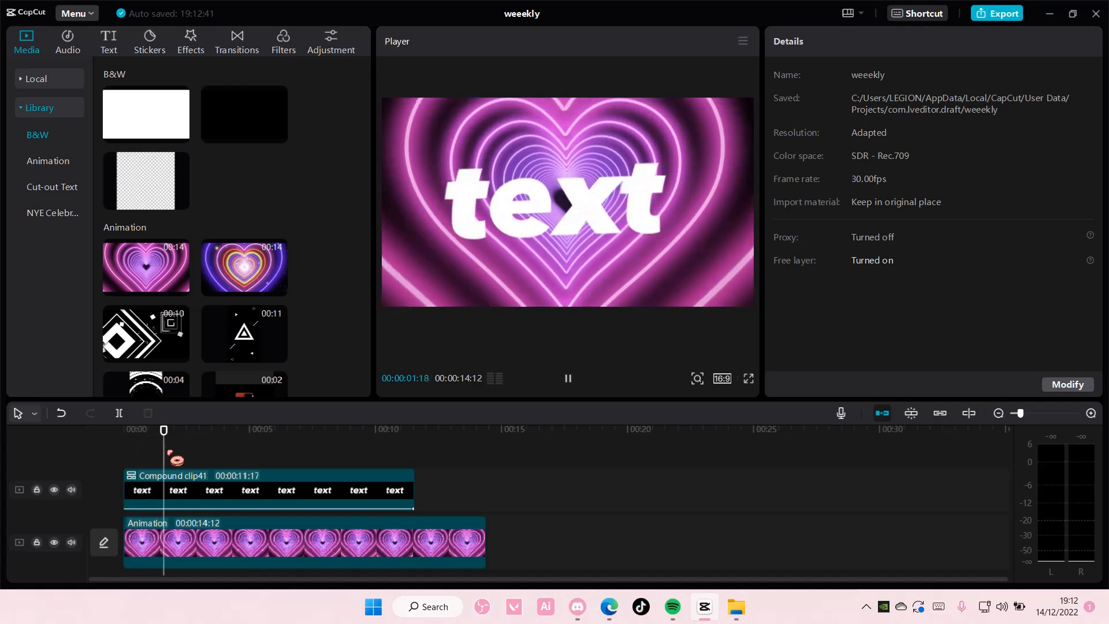
left_click(566, 378)
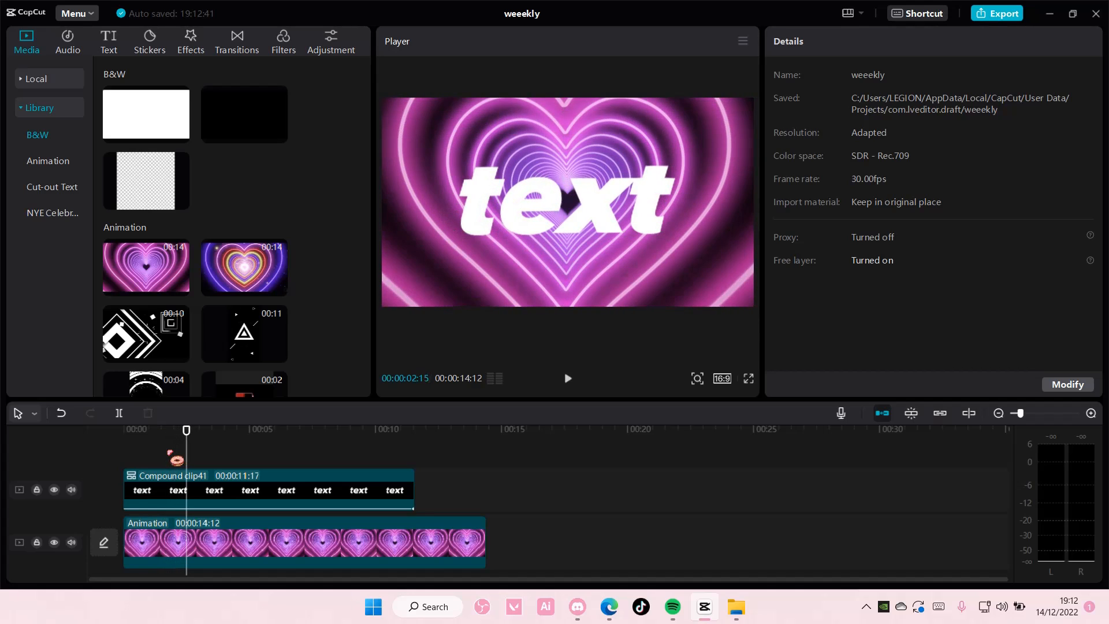